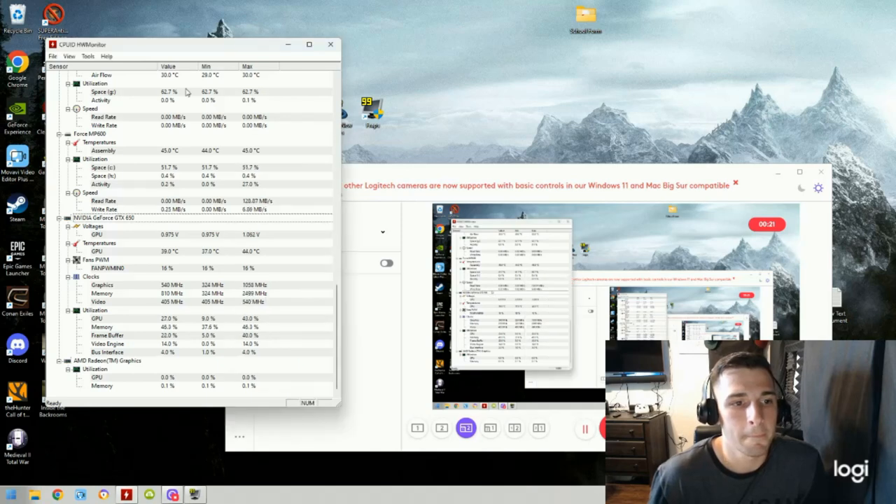
# Step: Start the Heaven benchmark scene from the launcher with the chosen settings
pyautogui.moveTo(194, 43); pyautogui.dragTo(291, 87)
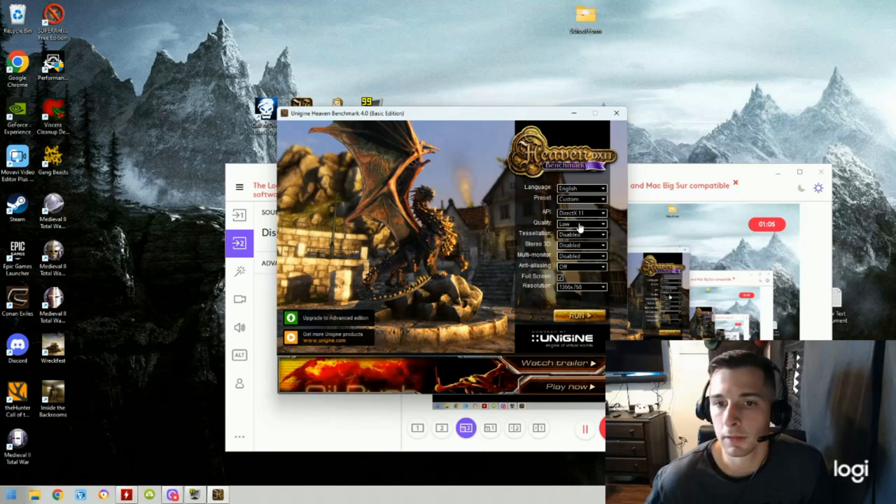
pyautogui.click(580, 224)
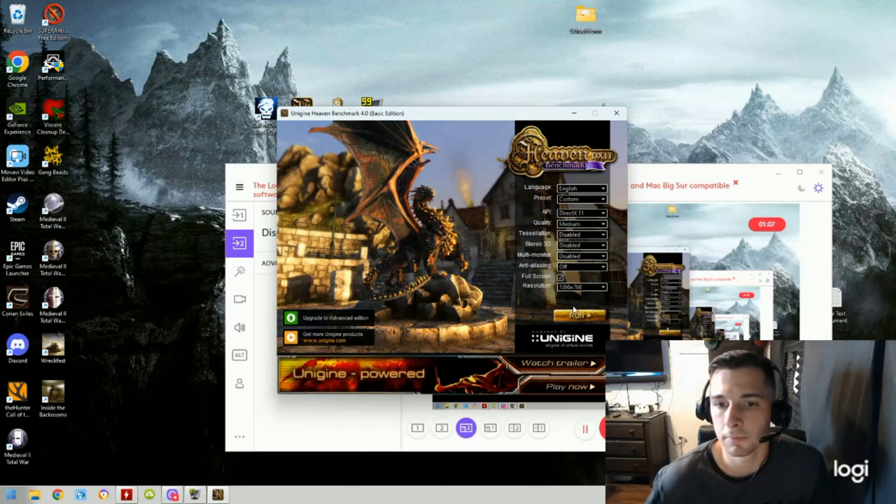
pyautogui.click(580, 315)
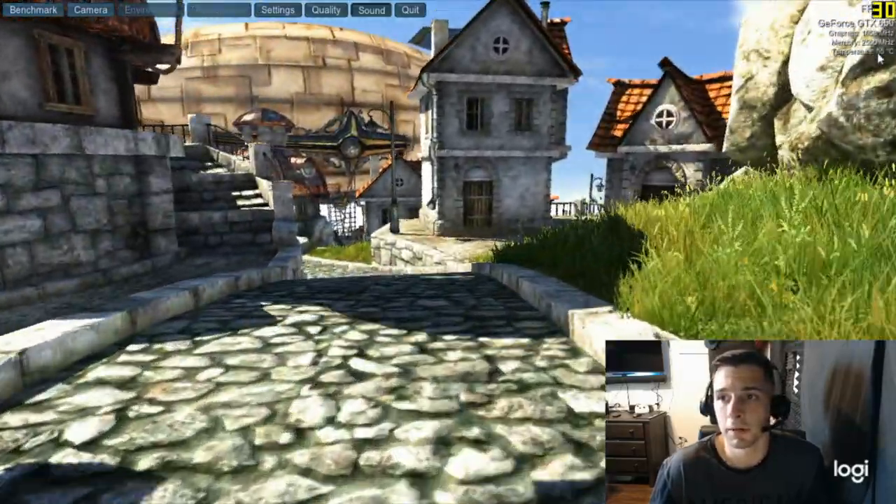
# Step: Begin the timed benchmarking fly-through on the GeForce GTX 650
pyautogui.click(31, 11)
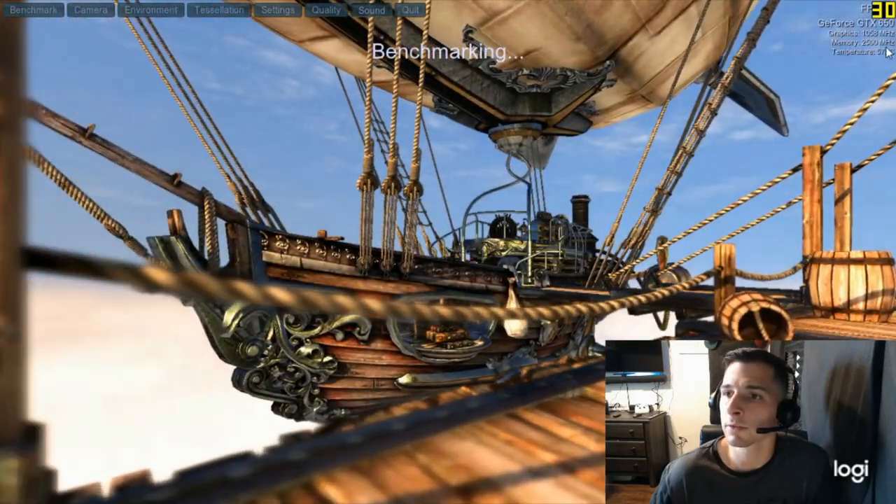
pyautogui.moveTo(758, 183)
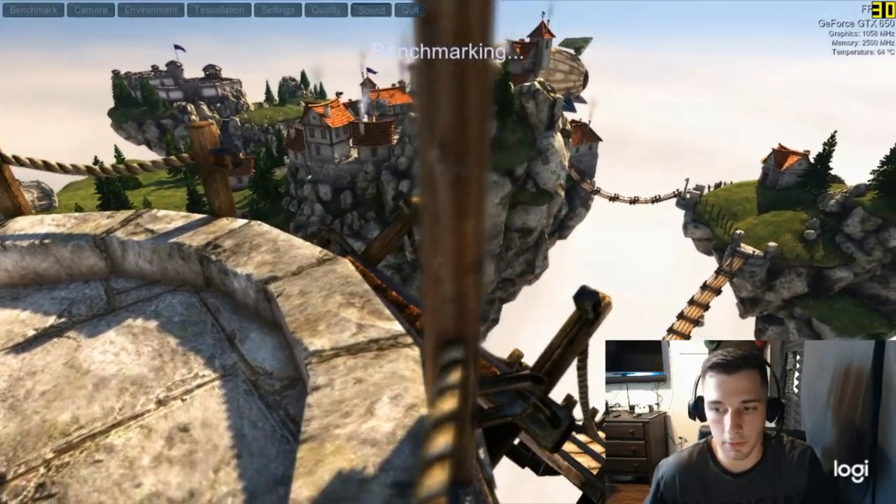
# Step: Quit the Heaven benchmark back toward the PerformanceTest window
pyautogui.click(422, 10)
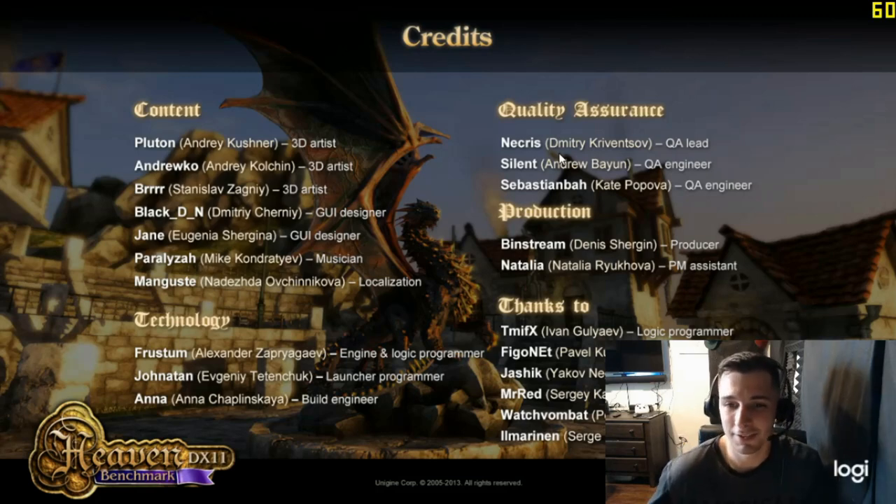
pyautogui.moveTo(465, 149)
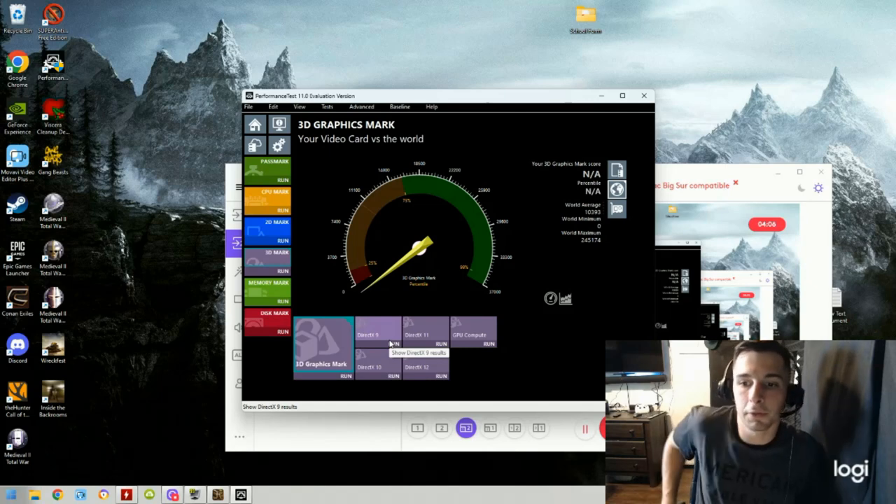
pyautogui.moveTo(294, 274)
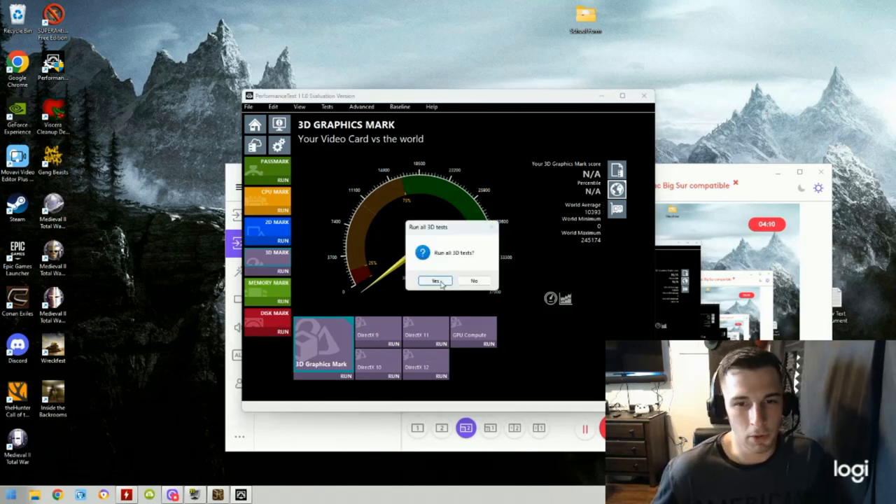
# Step: Run all the 3D Mark tests to get the 3D Graphics Mark score of 678
pyautogui.click(434, 280)
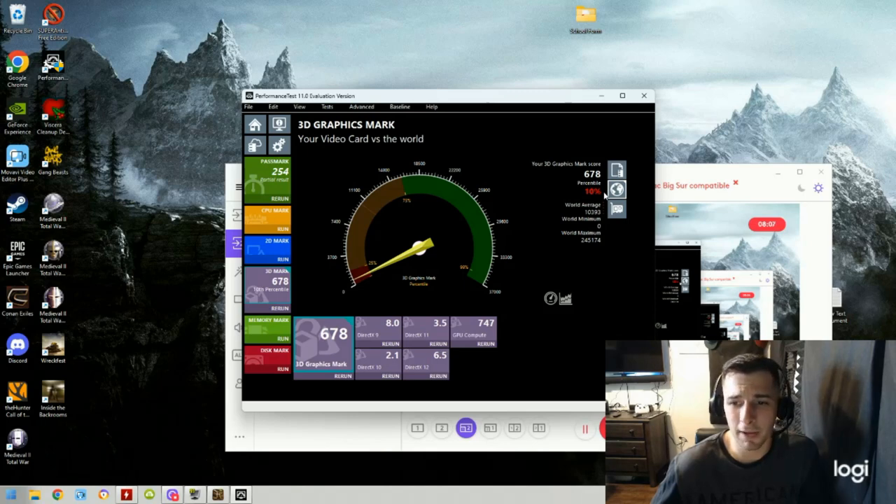
pyautogui.moveTo(329, 350)
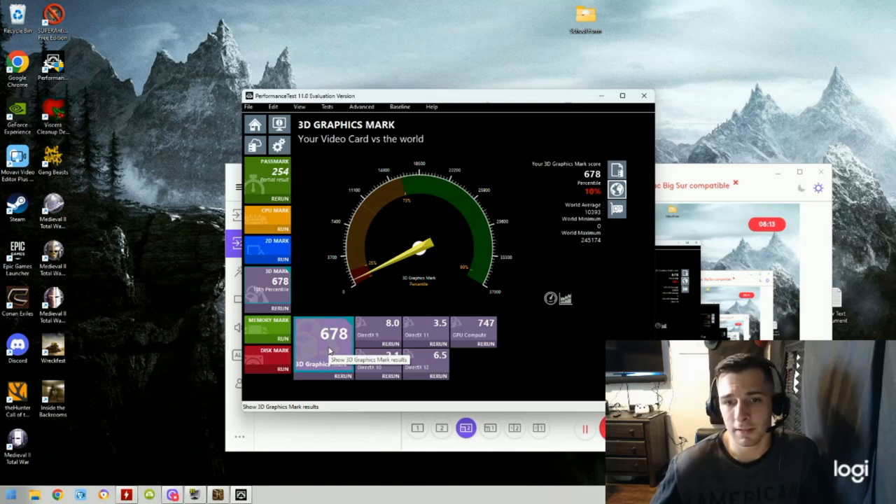
pyautogui.moveTo(520, 337)
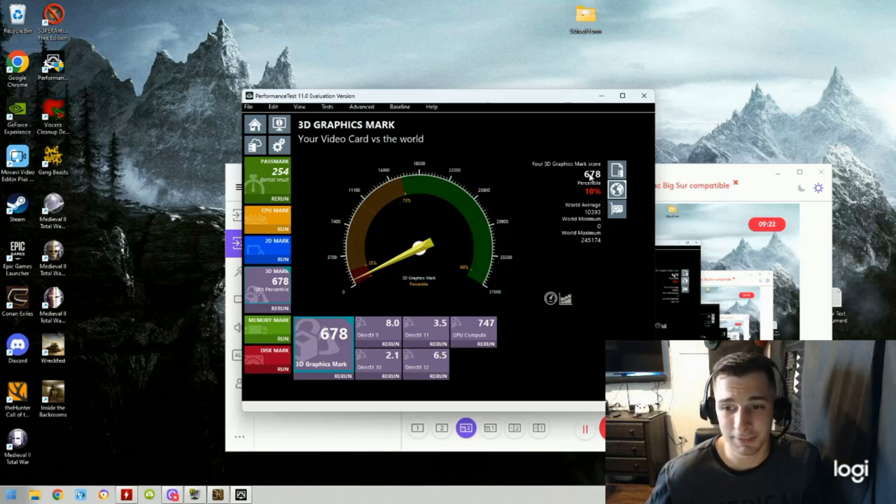
pyautogui.moveTo(302, 179)
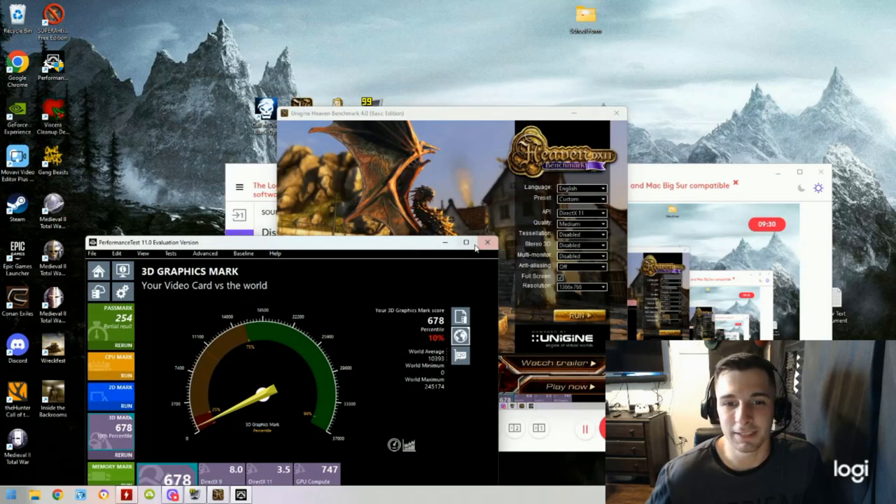
pyautogui.moveTo(487, 243)
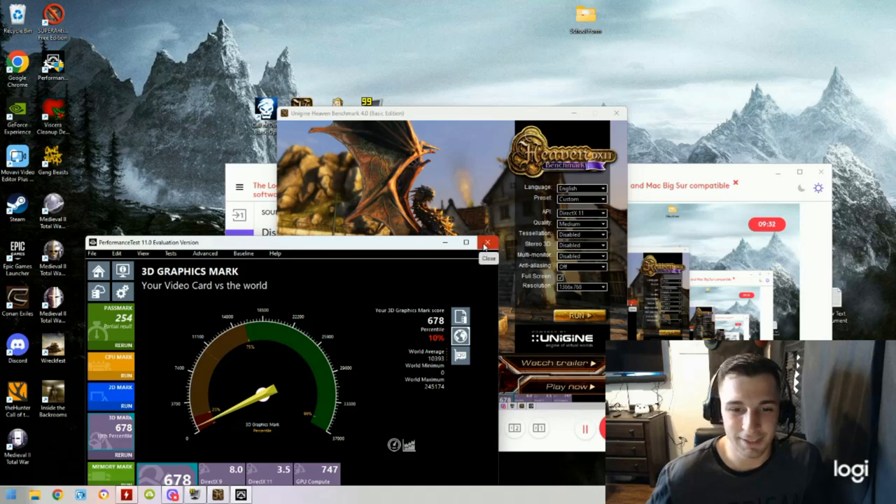
# Step: Close the PerformanceTest results window, leaving only Logitech Capture open
pyautogui.click(488, 242)
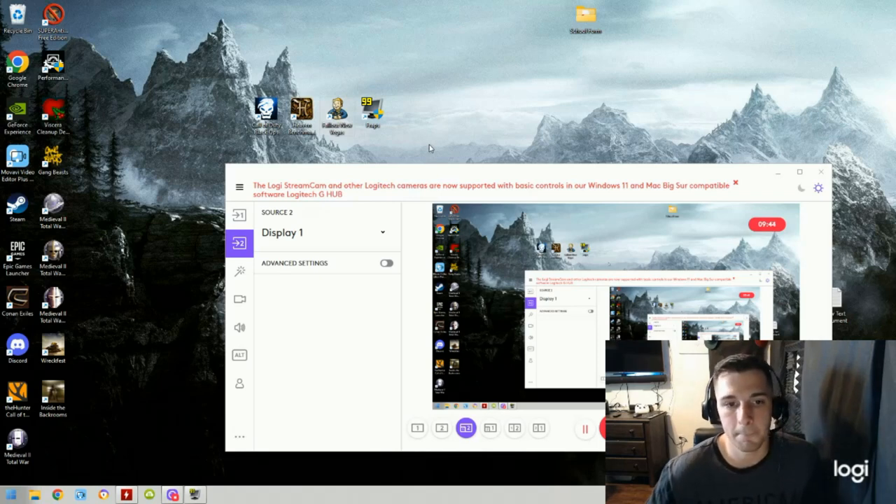
pyautogui.moveTo(345, 282)
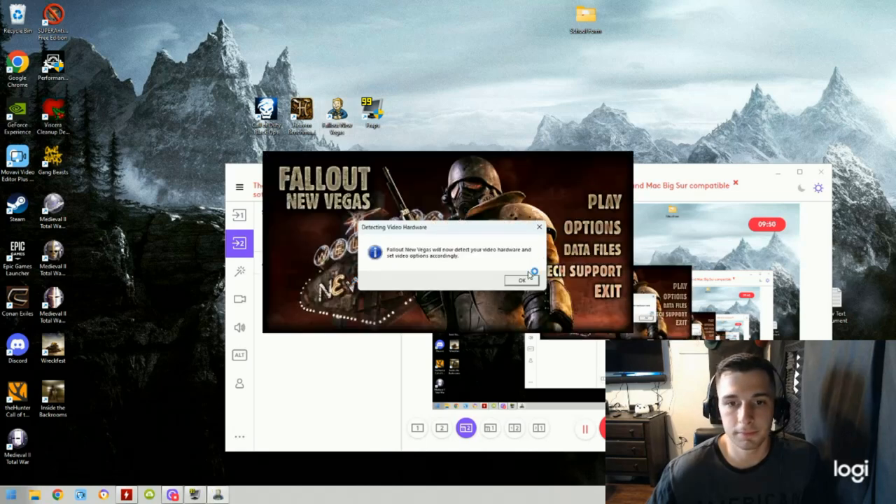
# Step: Accept the video hardware detection and Ultra High Quality settings notices
pyautogui.click(518, 280)
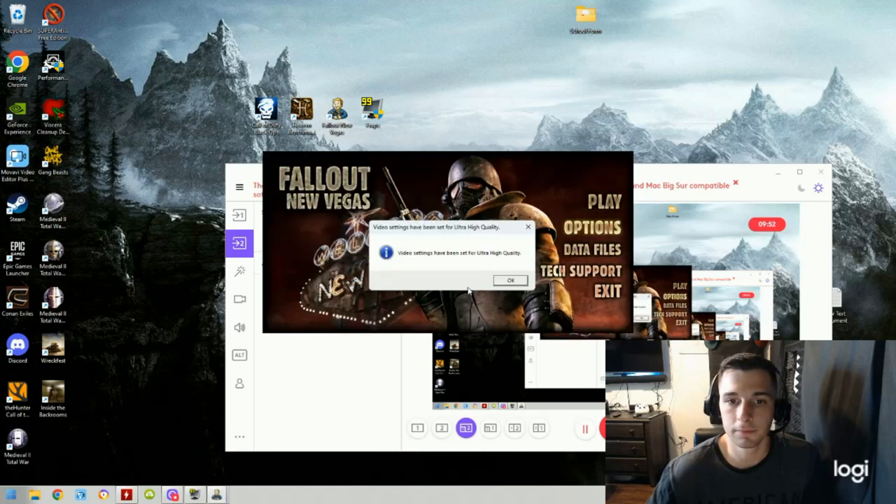
pyautogui.click(510, 280)
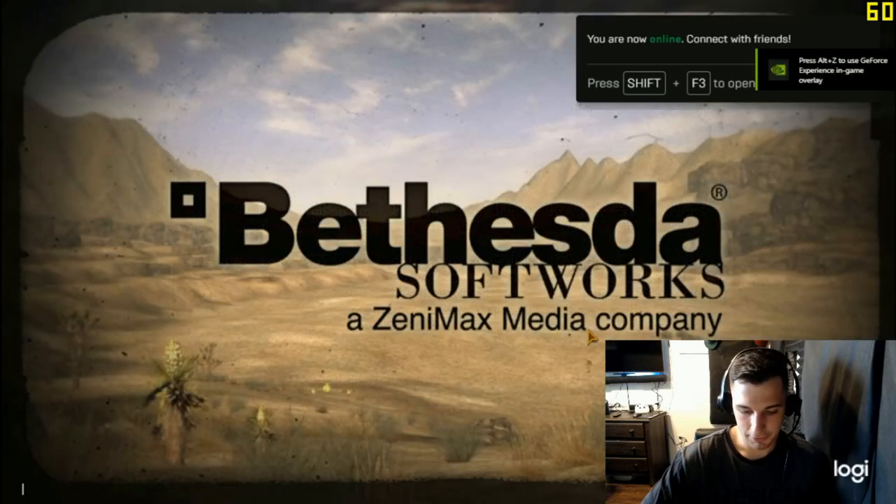
pyautogui.moveTo(792, 308)
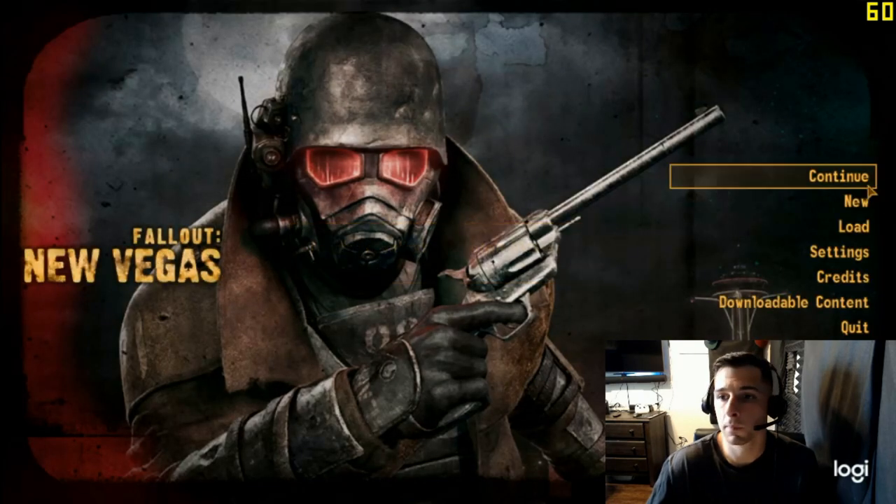
# Step: Continue the most recent saved game from the main menu
pyautogui.click(837, 176)
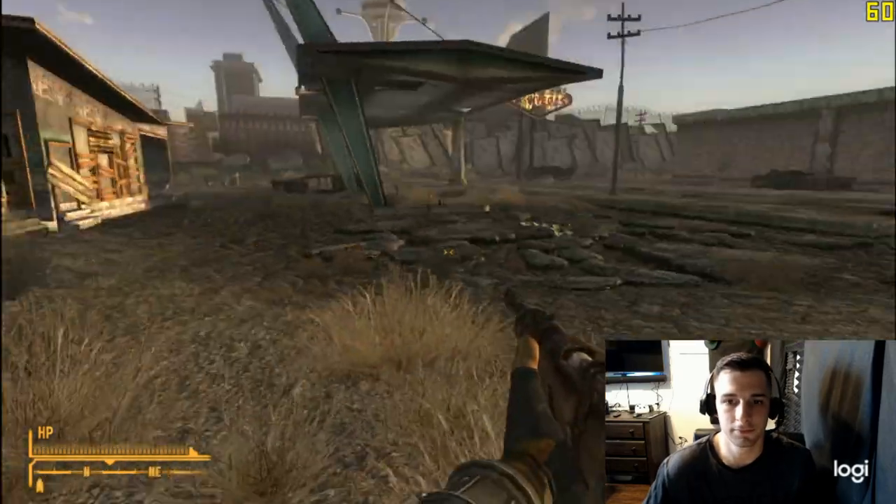
pyautogui.moveTo(448, 252)
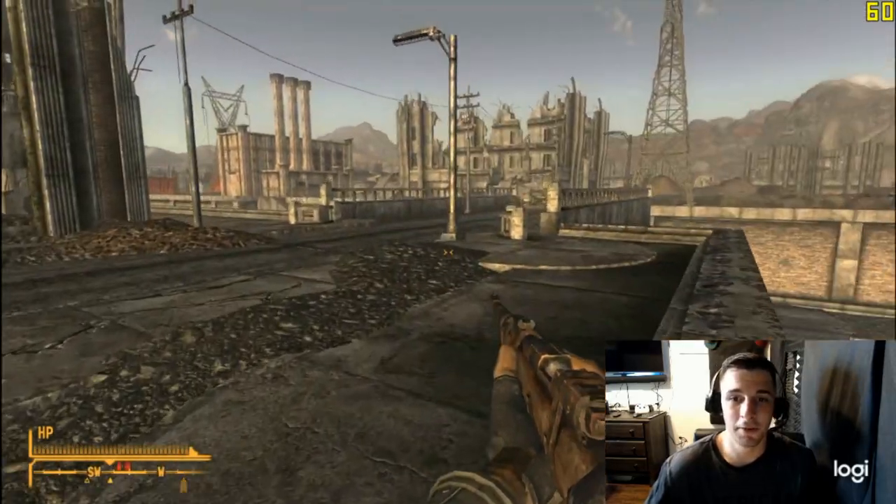
pyautogui.moveTo(448, 252)
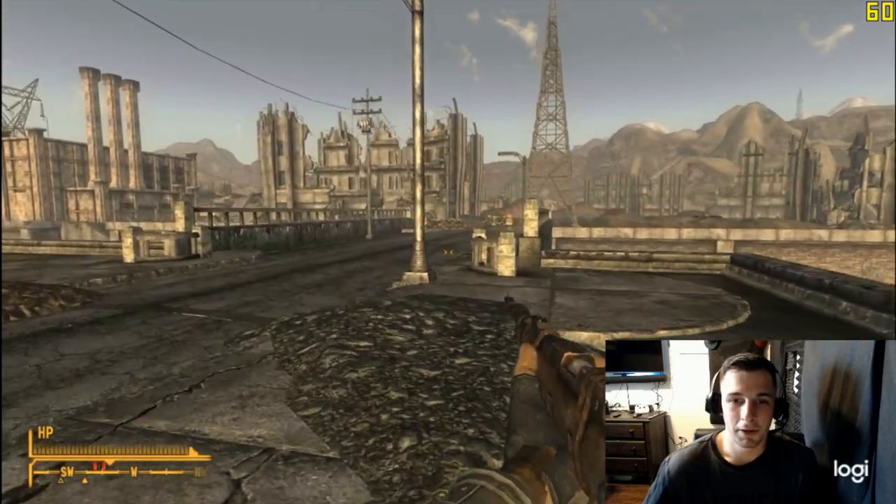
# Step: Walk forward through the ruined streets to the fallen Fiend at 60 FPS, then pause
pyautogui.press('w')
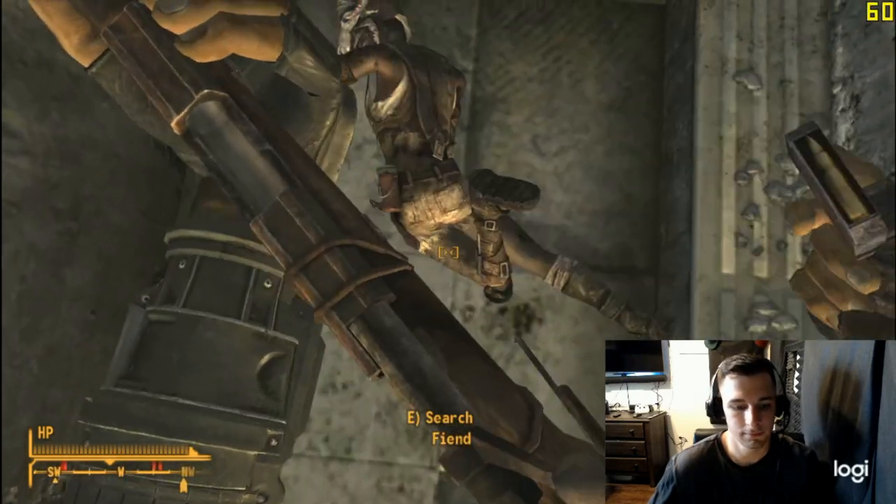
pyautogui.press('e')
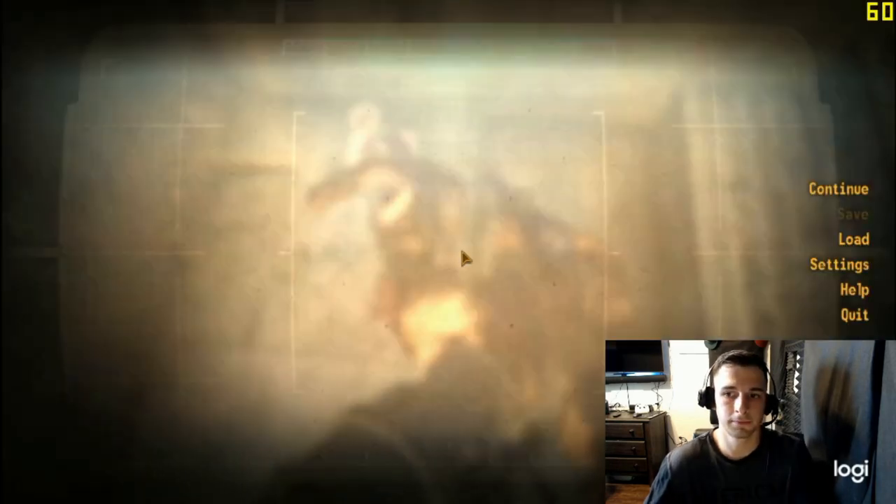
# Step: Quit the game from the pause menu and confirm Exit Game to the desktop
pyautogui.click(851, 314)
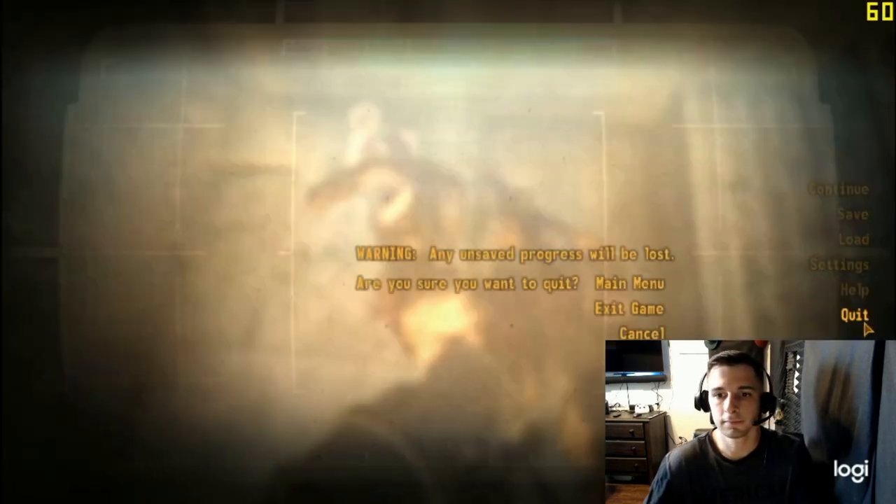
pyautogui.click(621, 308)
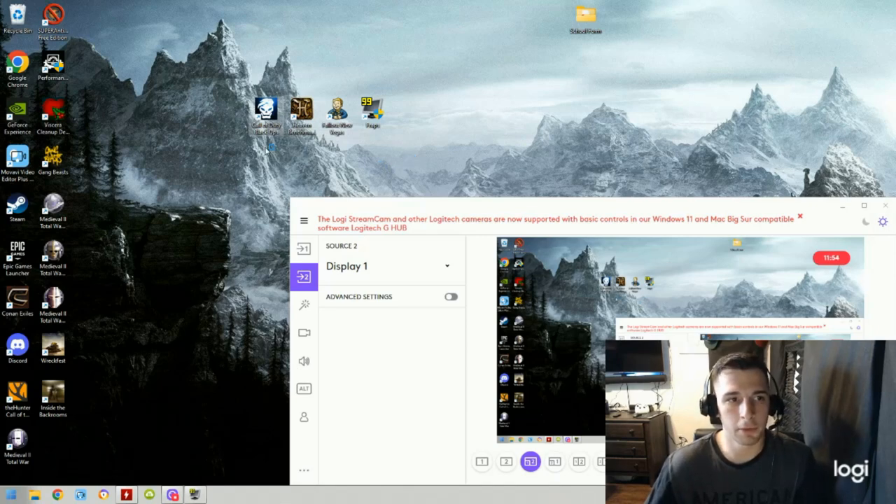
pyautogui.moveTo(223, 101)
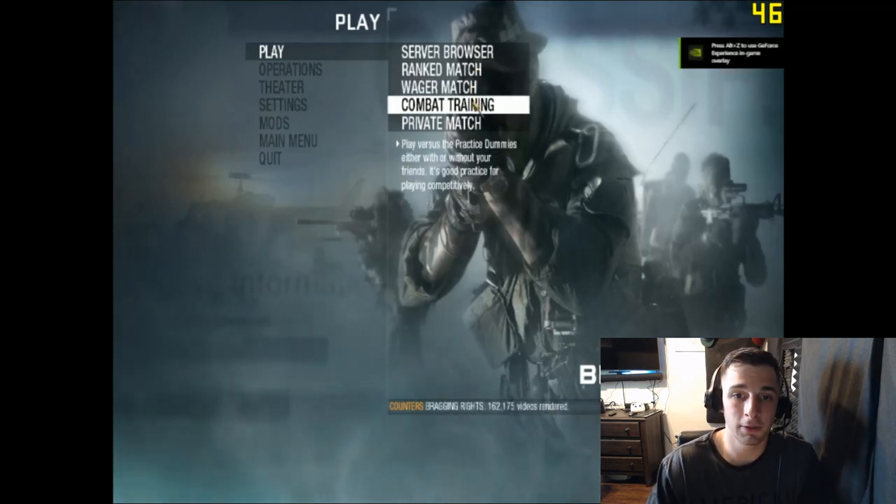
# Step: Start a Combat Training team deathmatch on the Summit map
pyautogui.click(454, 109)
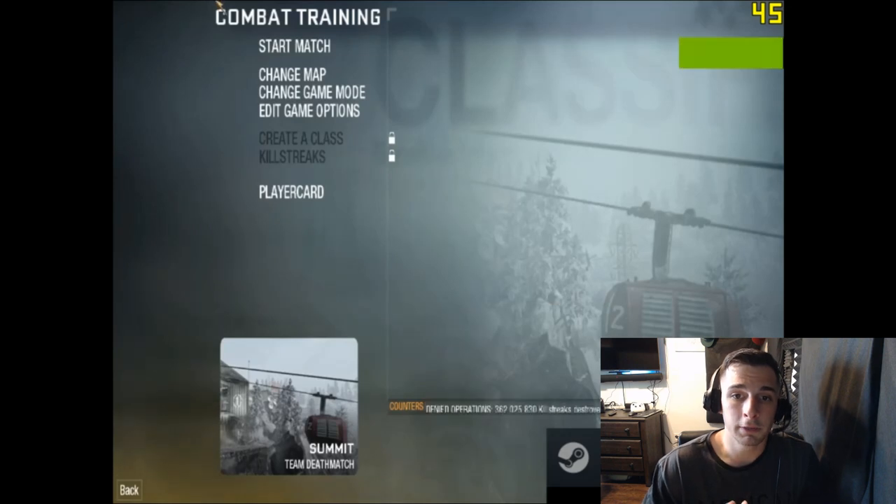
pyautogui.click(291, 48)
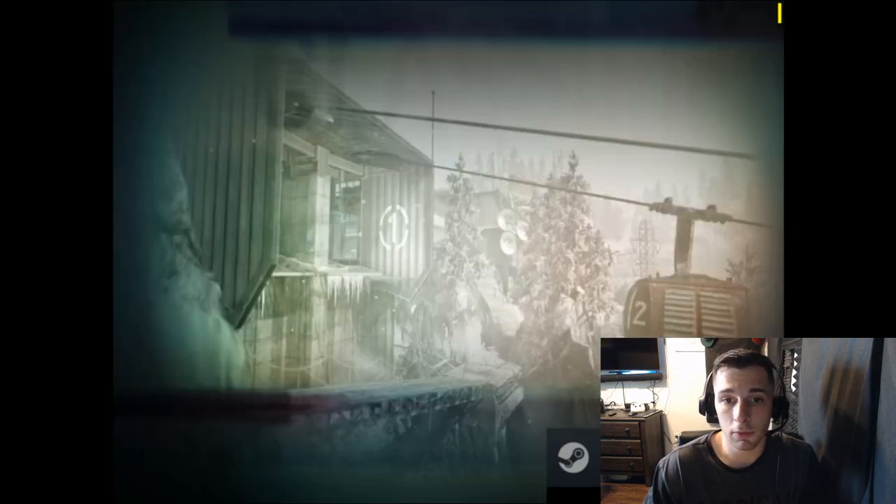